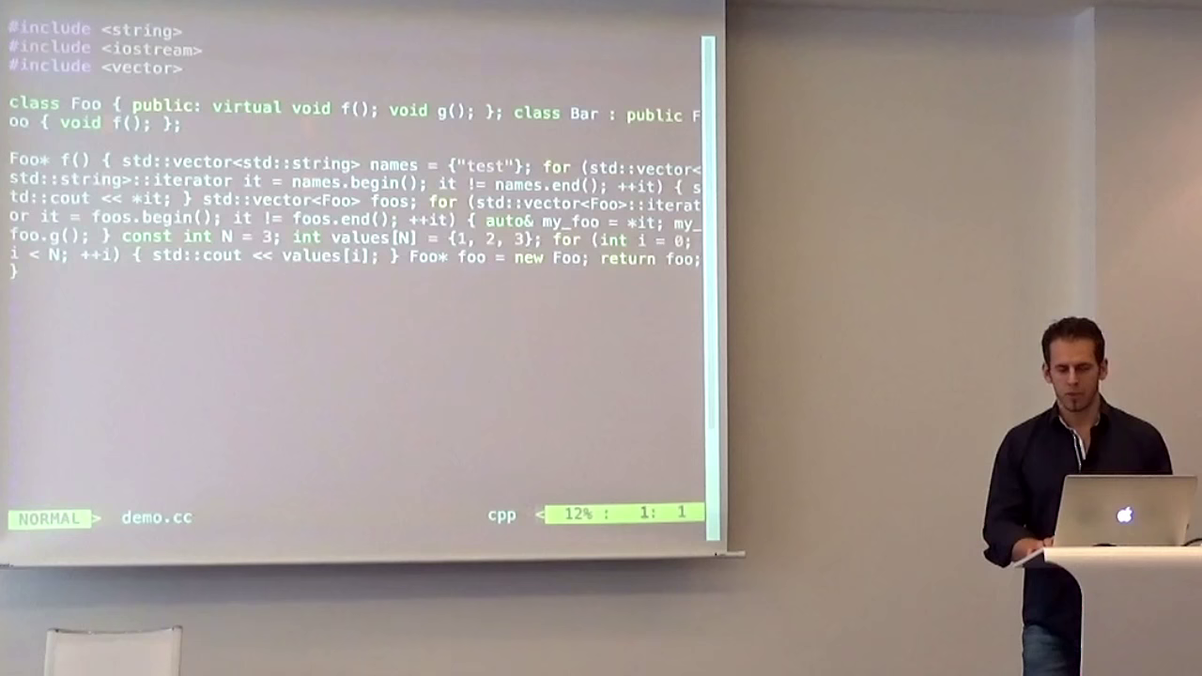
- Format demo.cc with clang-format.py so the Foo and Bar declarations span indented lines
{"action": "type", "text": ":pyf ~/clang-format.py"}
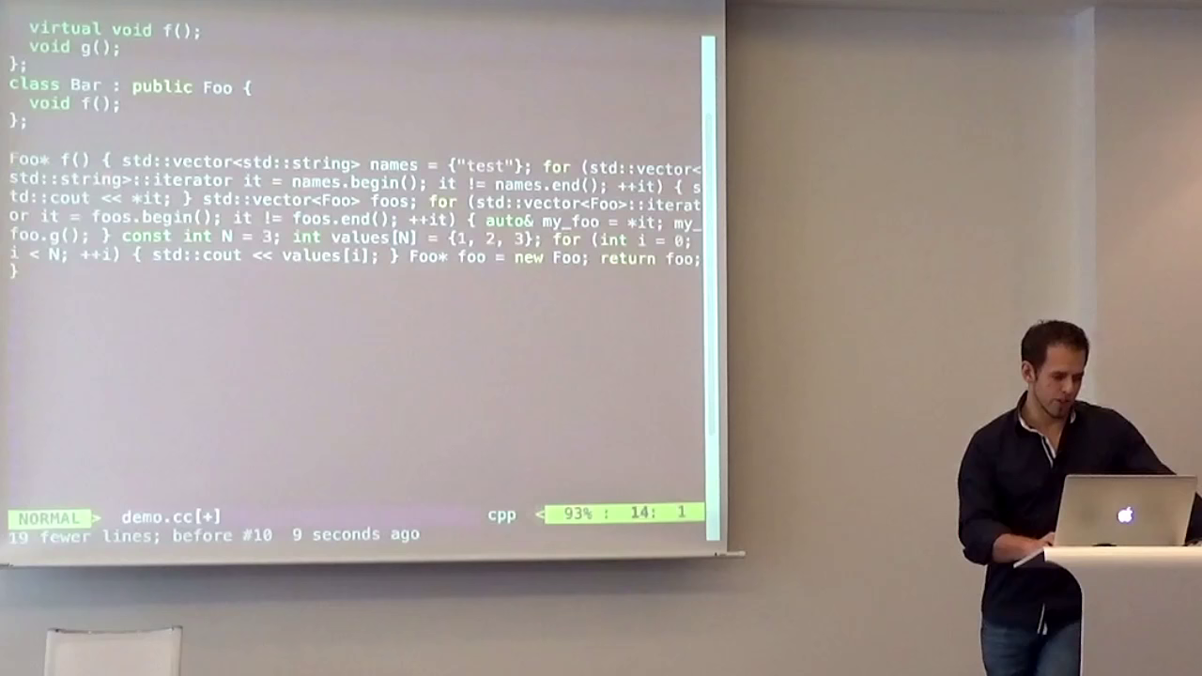
- Add a #define DONT macro above f() and edit its body using 'name.' autocompletion
{"action": "type", "text": "#define DONT \\"}
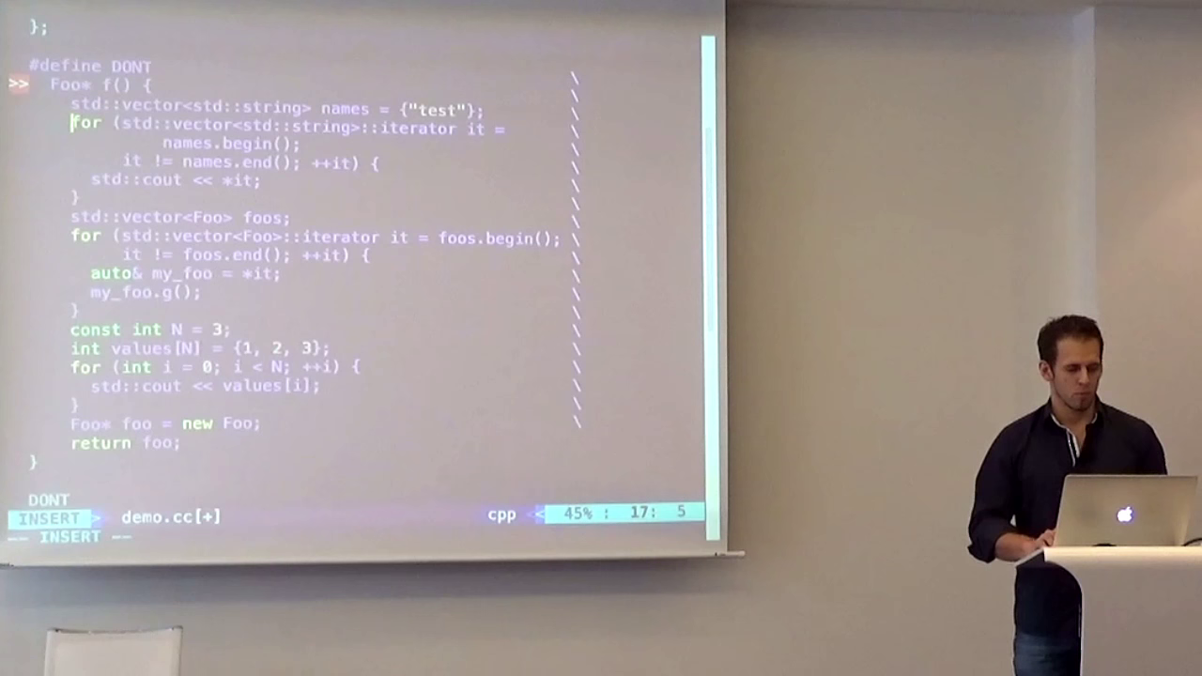
{"action": "type", "text": "name"}
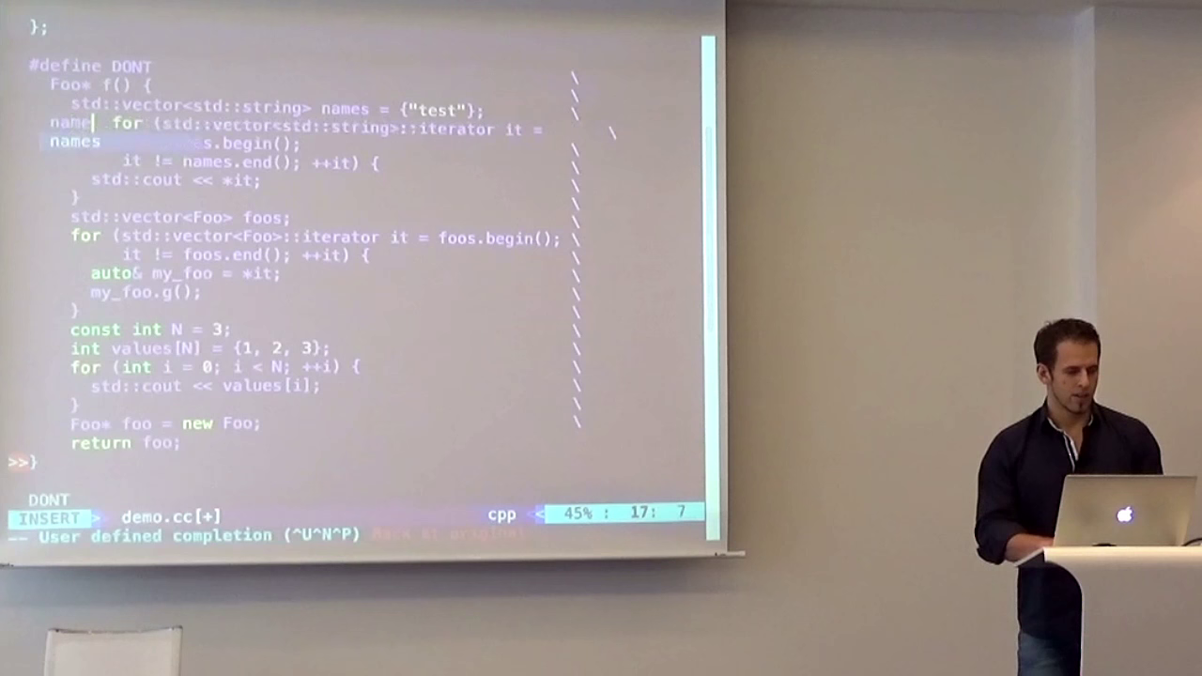
{"action": "type", "text": ".py"}
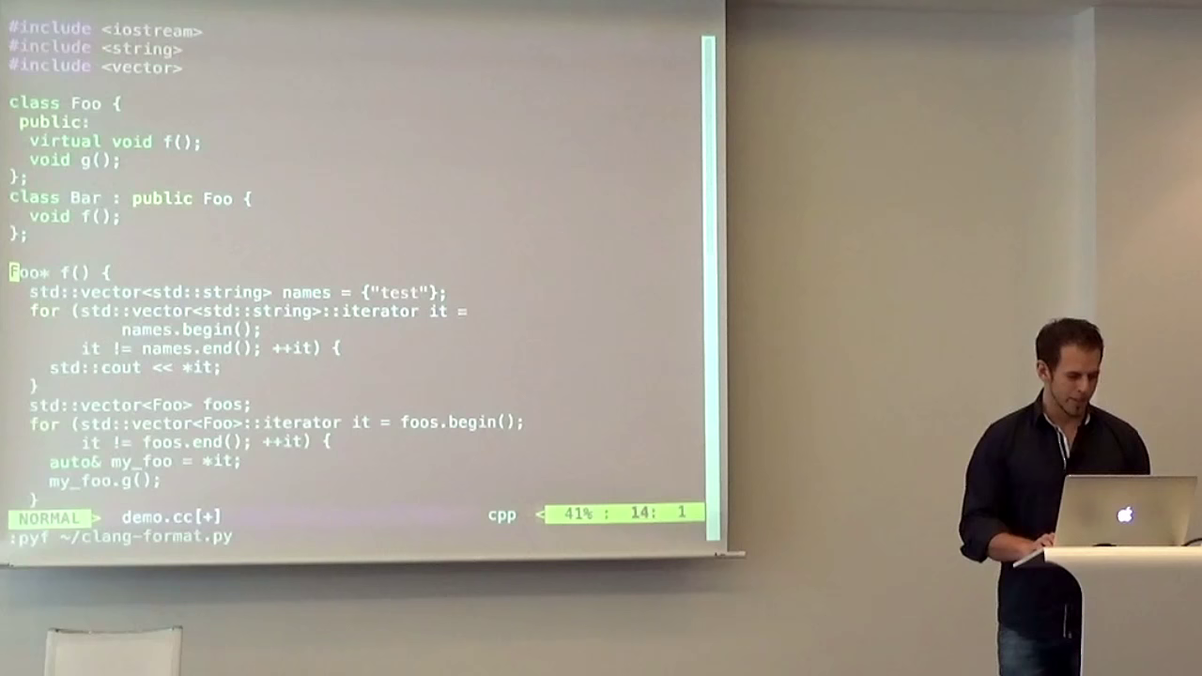
- Scroll through the fully reformatted demo.cc with the DONT macro removed
{"action": "scroll", "scroll_direction": "down", "scroll_amount": 3}
{"action": "type", "text": "clang-tidy demo.cc -checks=\"modernize-use-override\""}
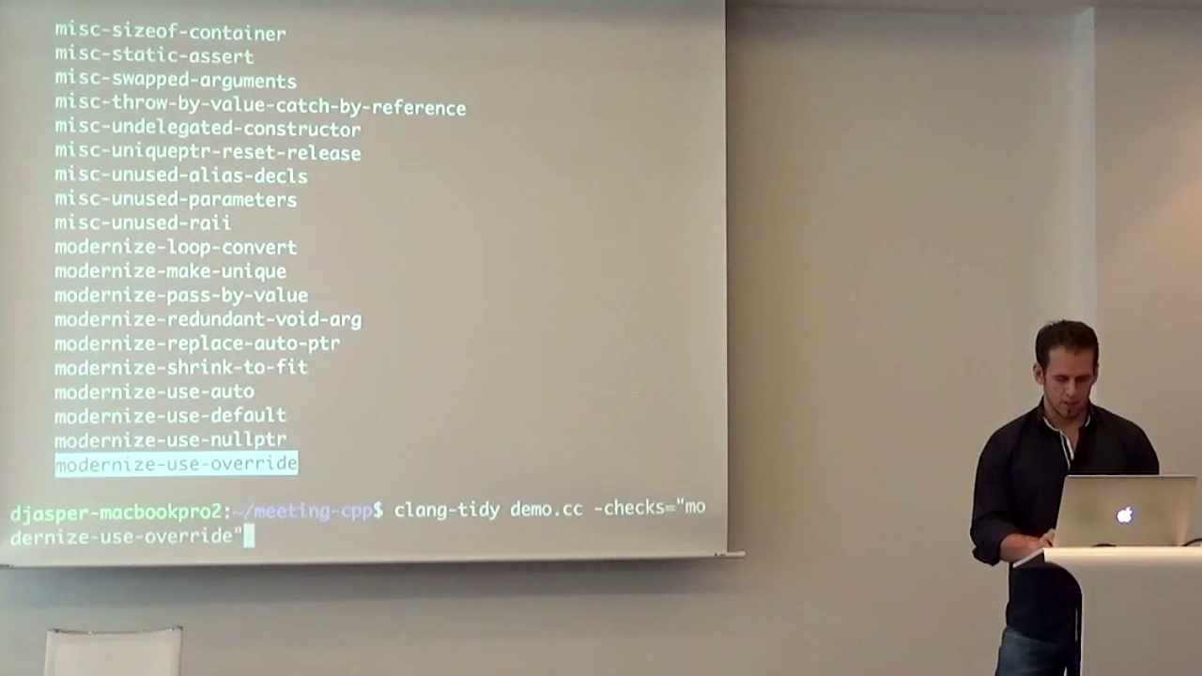
- Run clang-tidy on demo.cc with only the modernize-use-override check
{"action": "key", "text": "Return"}
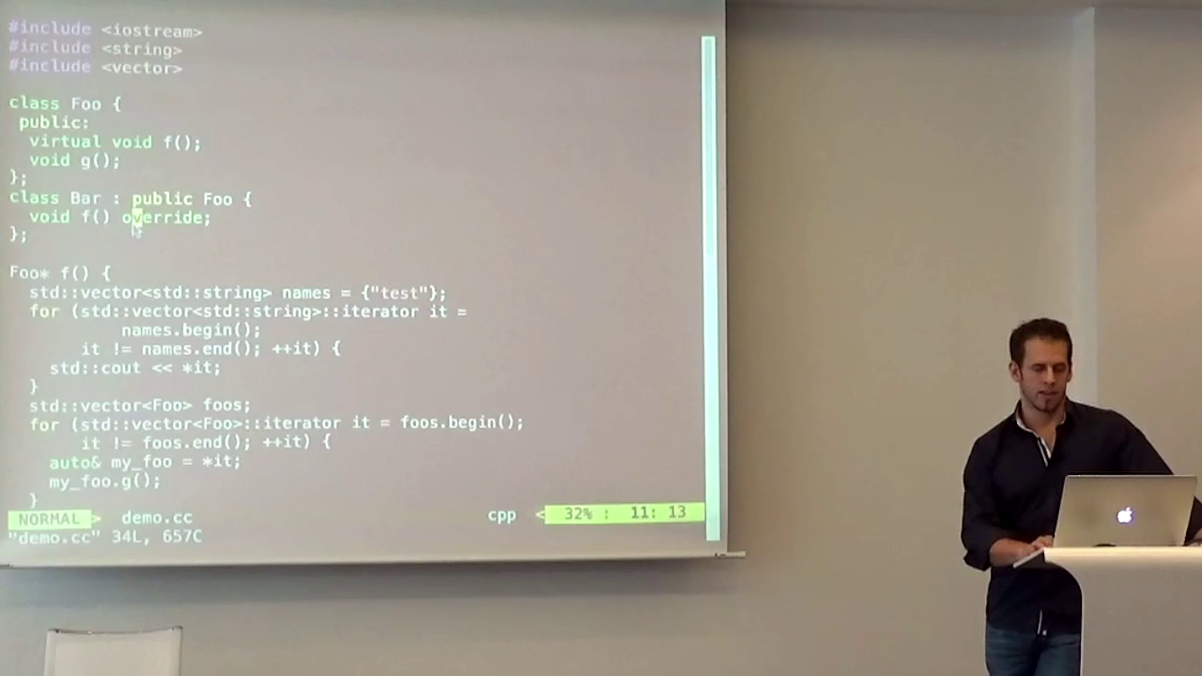
- Scroll the reloaded demo.cc showing Bar's f() declared with override
{"action": "scroll", "scroll_direction": "down", "scroll_amount": 3}
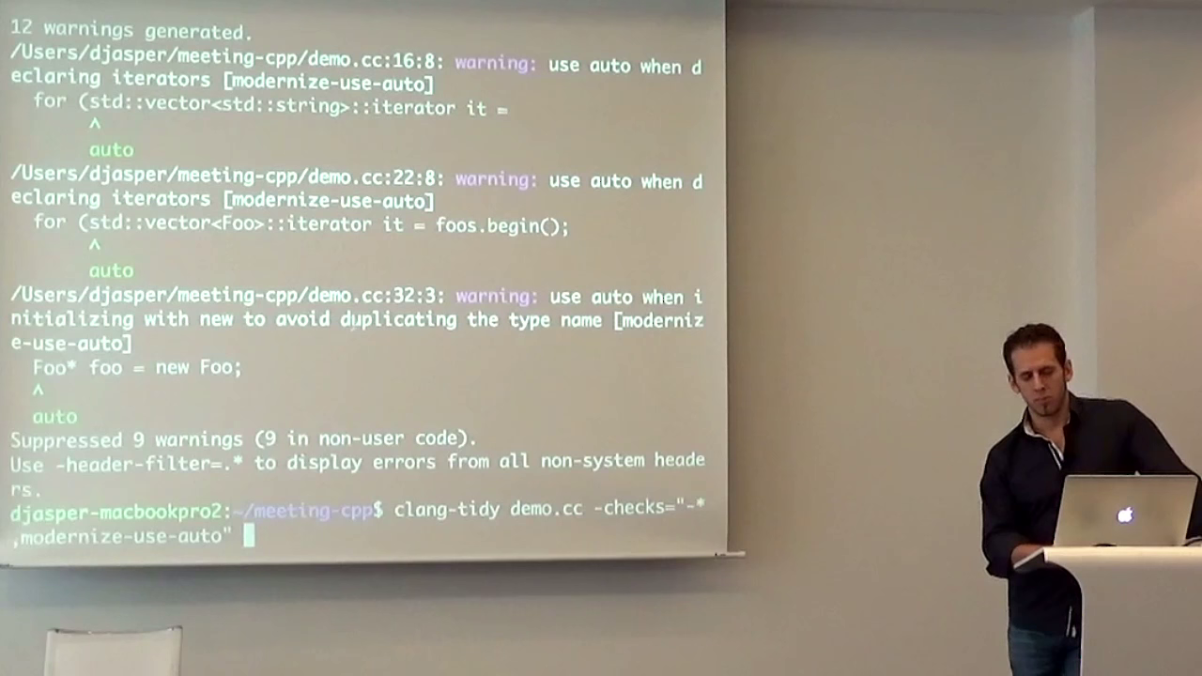
- Append -fix to the clang-tidy modernize-use-auto command on demo.cc
{"action": "type", "text": "-fix"}
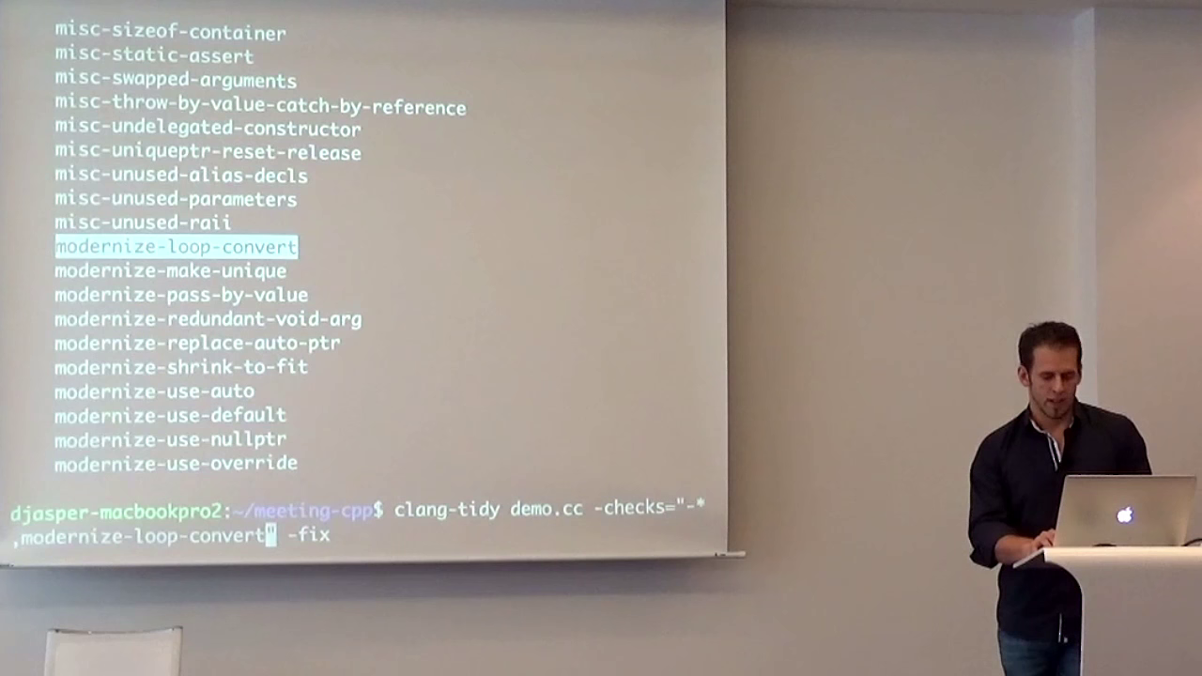
- Run clang-tidy on demo.cc with modernize-loop-convert and -fix
{"action": "key", "text": "Return"}
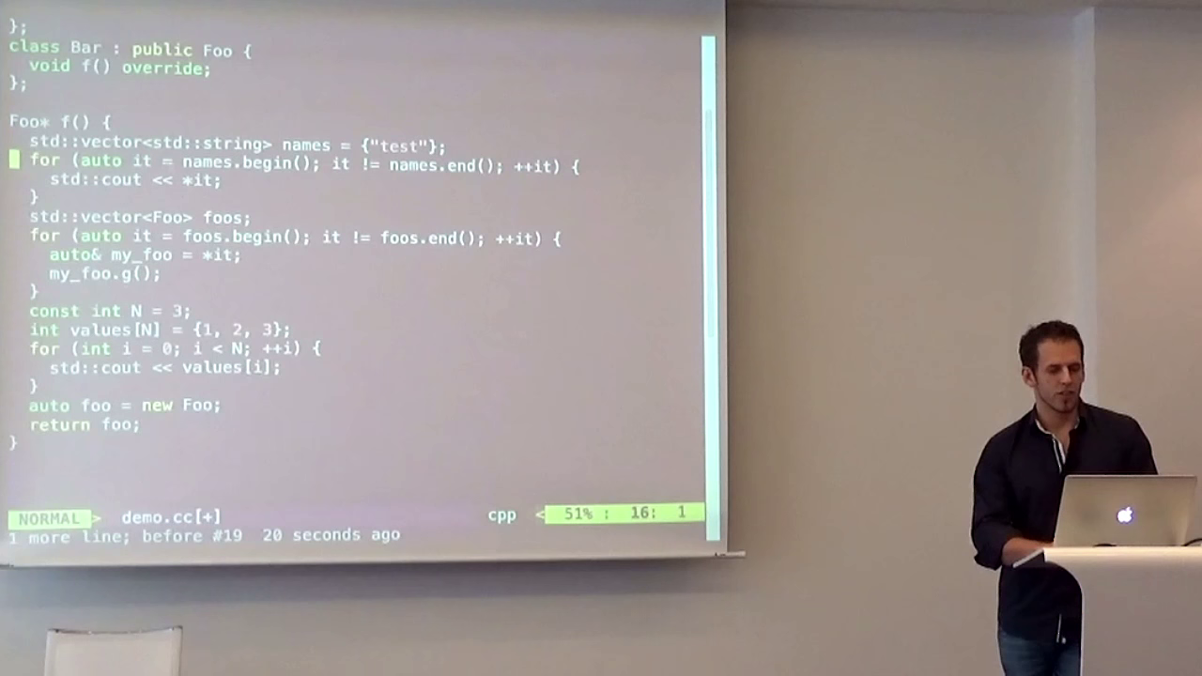
- Undo the range-based loop conversion and visually select the index loop's condition
{"action": "key", "text": "v"}
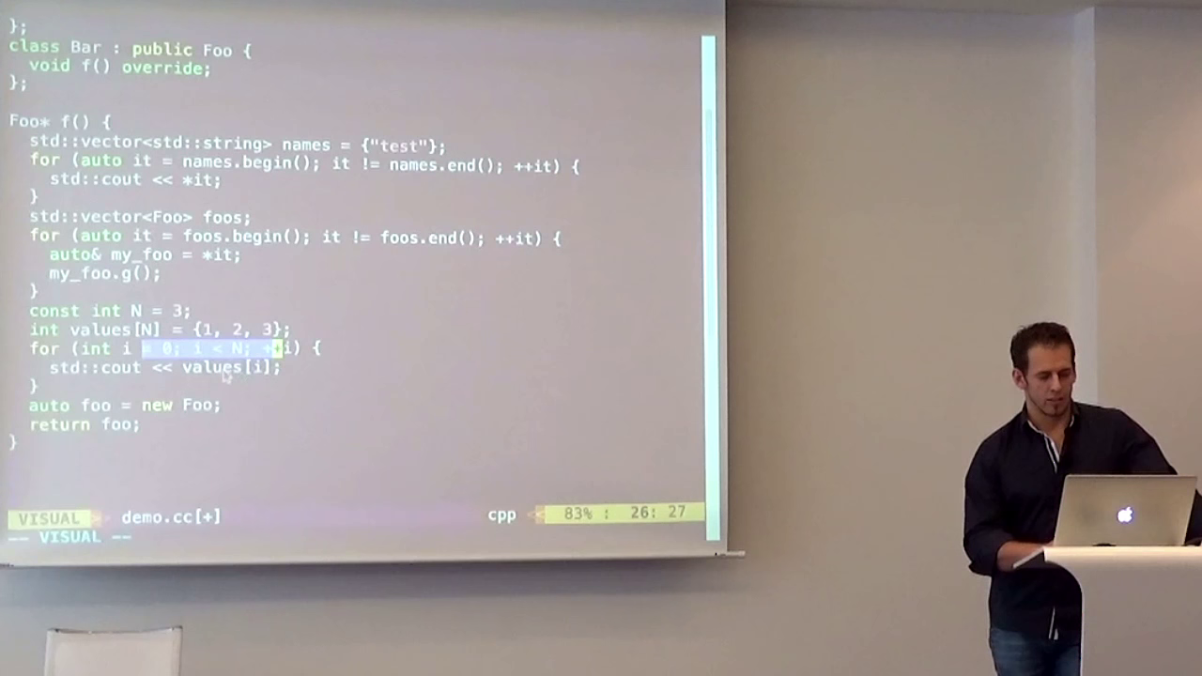
{"action": "key", "text": "Escape"}
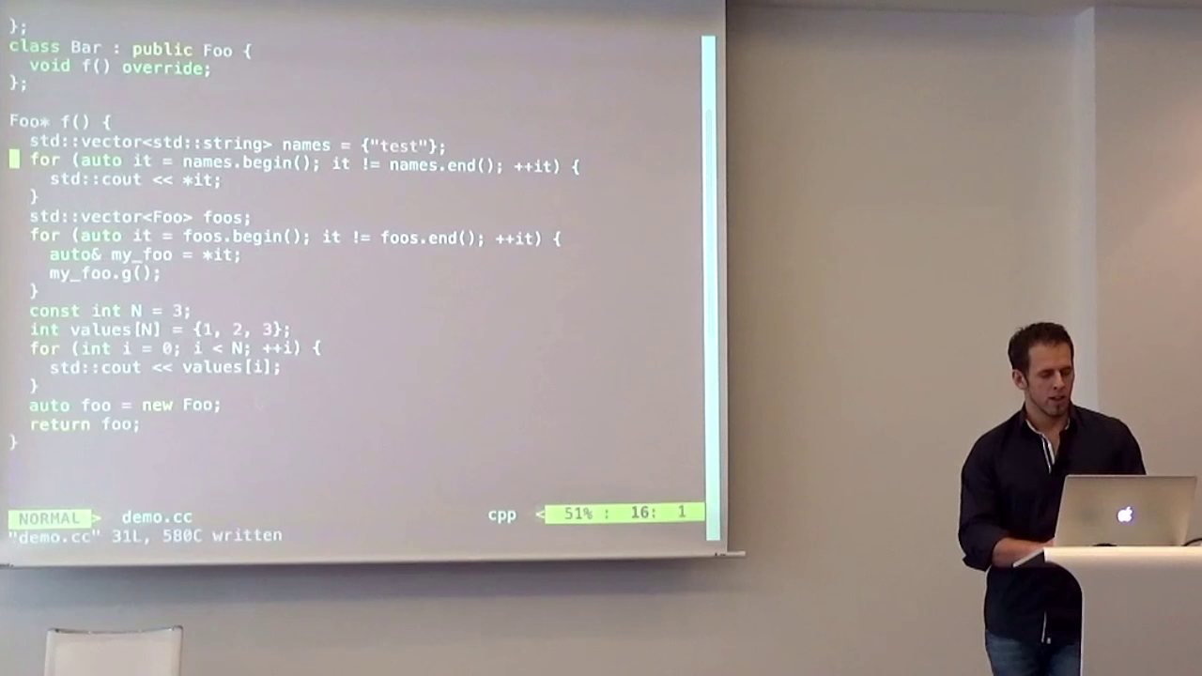
- Change the index loop condition to i < N - 1 after writing demo.cc
{"action": "type", "text": "- 1"}
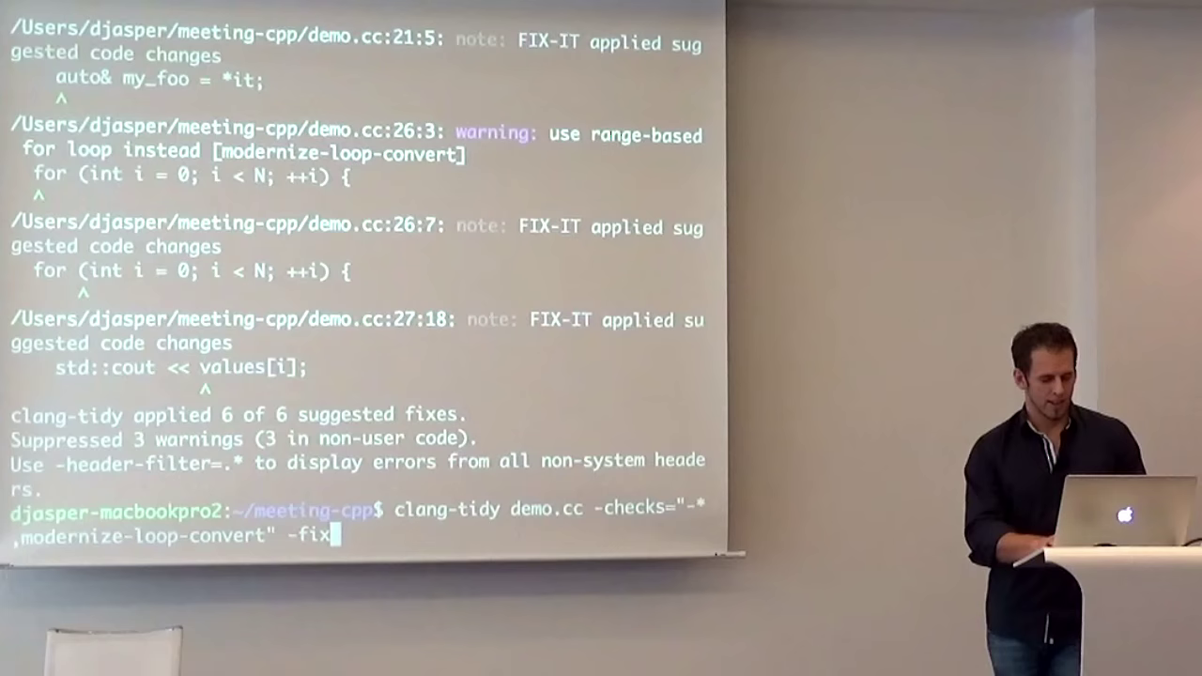
- Rerun clang-tidy modernize-loop-convert -fix, converting the names and foos loops only
{"action": "key", "text": "Return"}
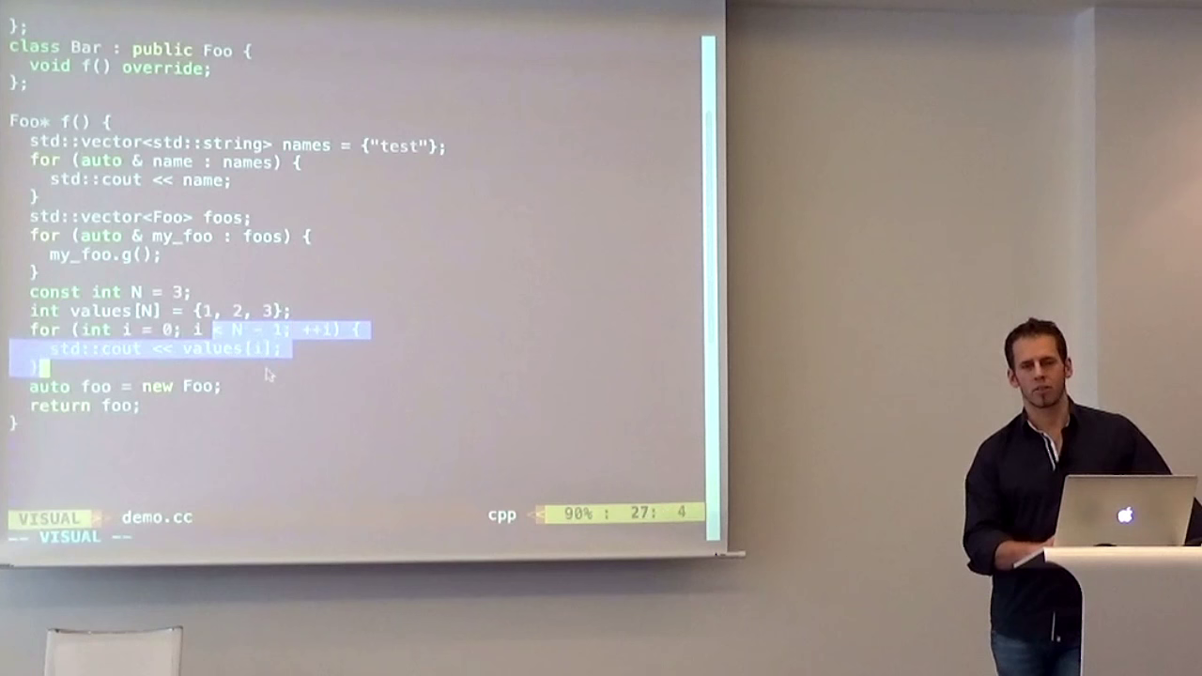